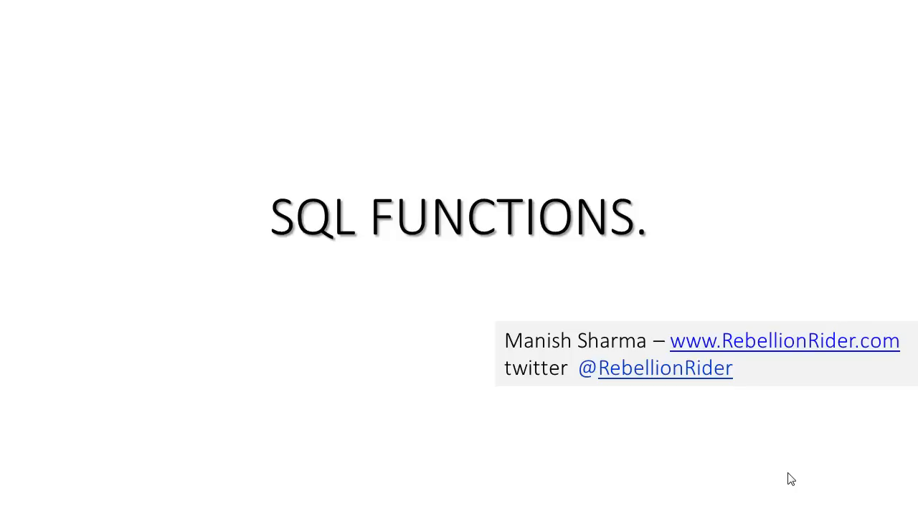
mouse_move(839, 492)
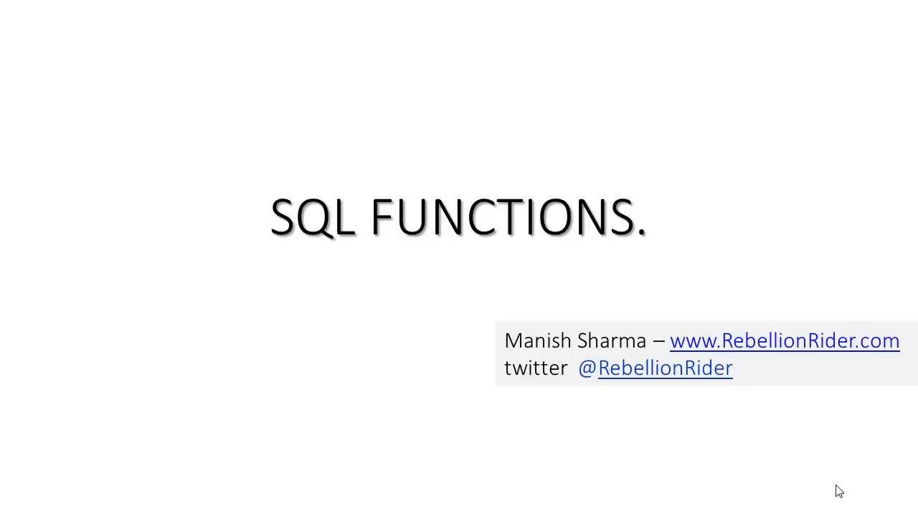
Advance the slideshow from the SQL FUNCTIONS title slide to 'Single-row functions'.
key("Right")
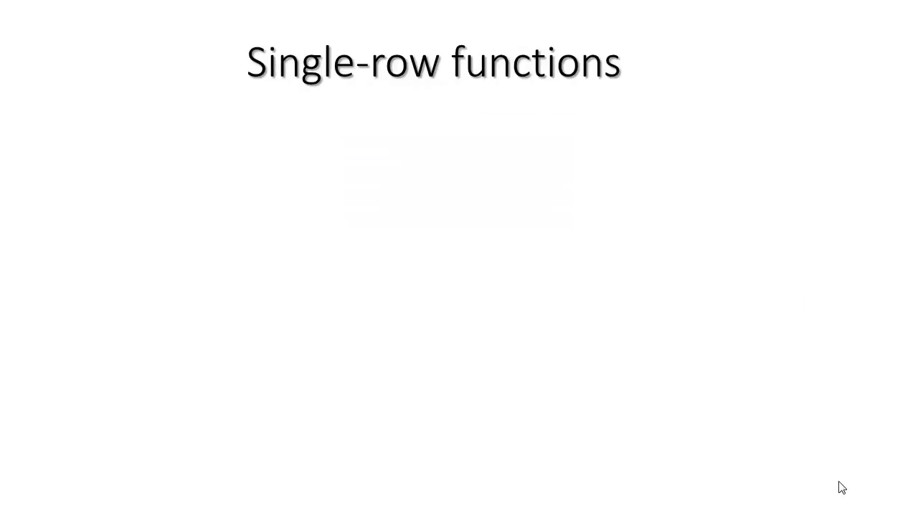
mouse_move(844, 482)
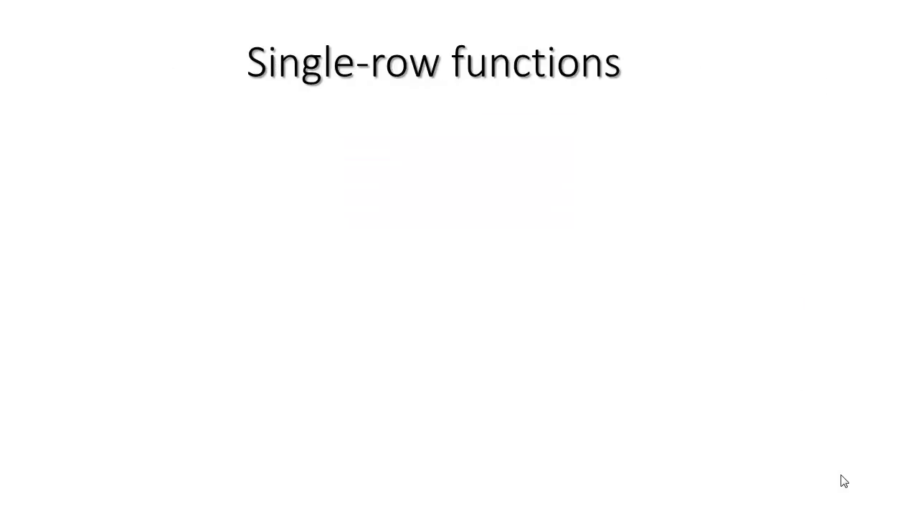